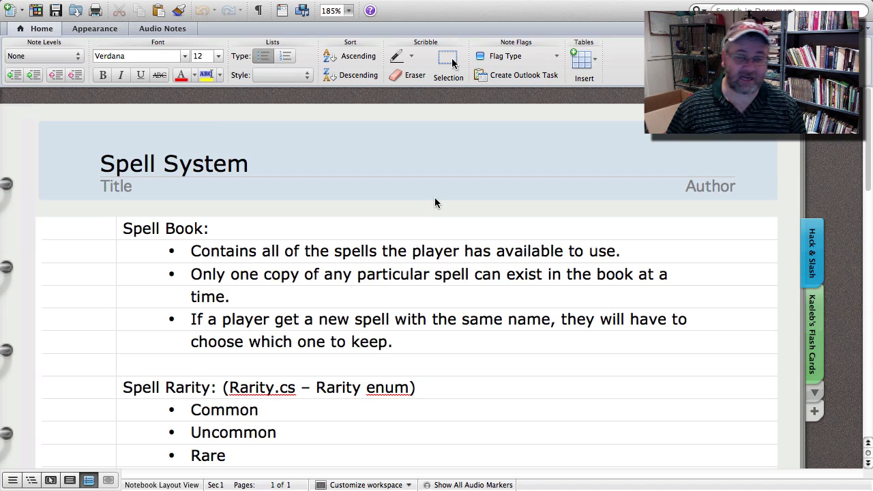
Review the Spell Book heading and the Common rarity note while reading down the page.
click(123, 227)
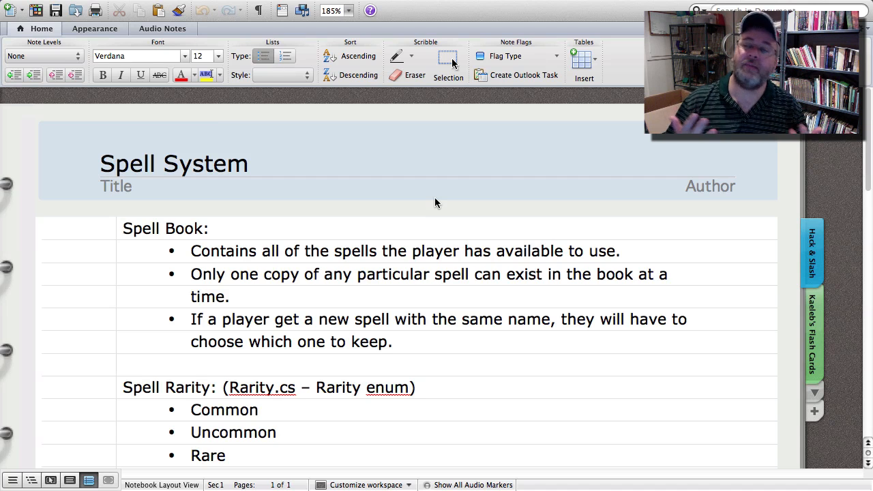
click(122, 227)
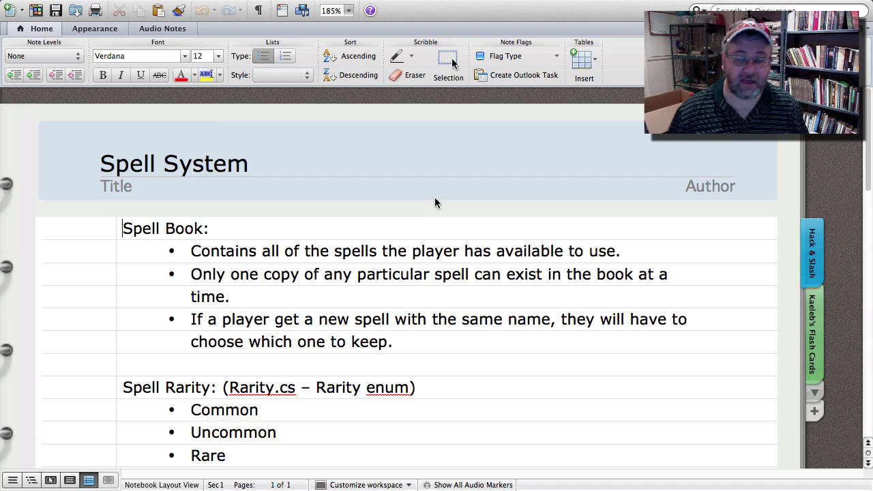
mouse_move(368, 210)
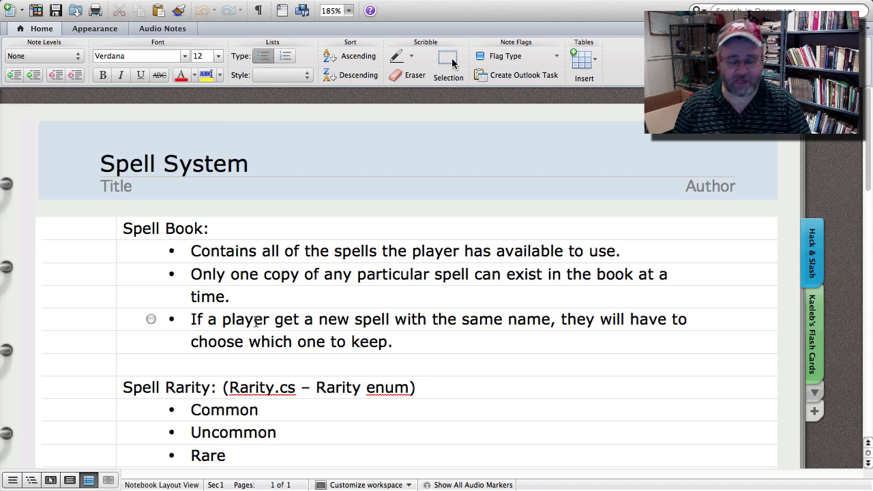
click(123, 229)
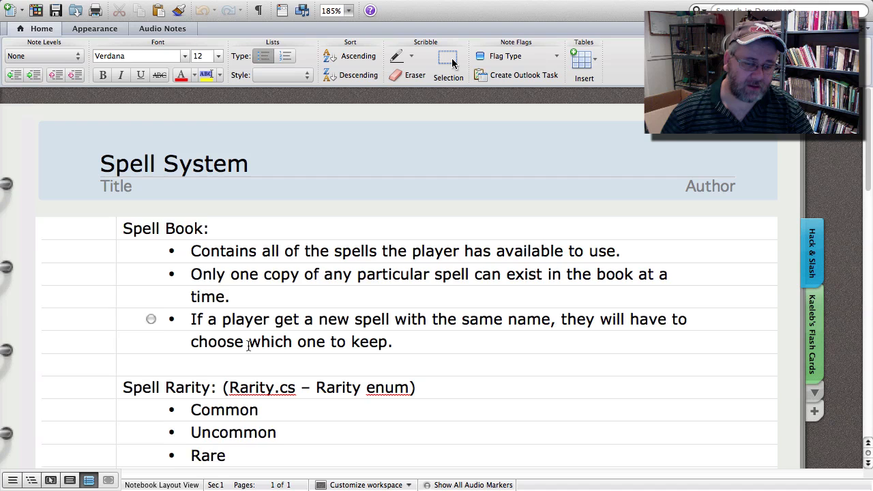
scroll(down, 3)
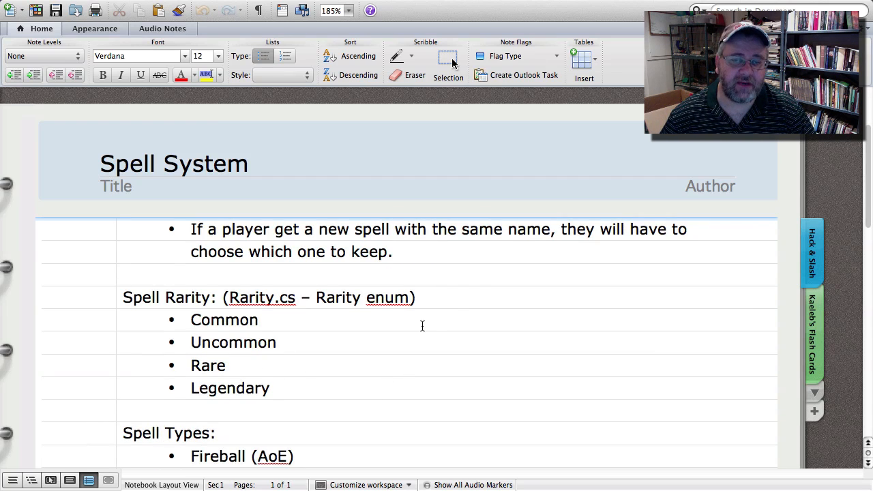
scroll(down, 3)
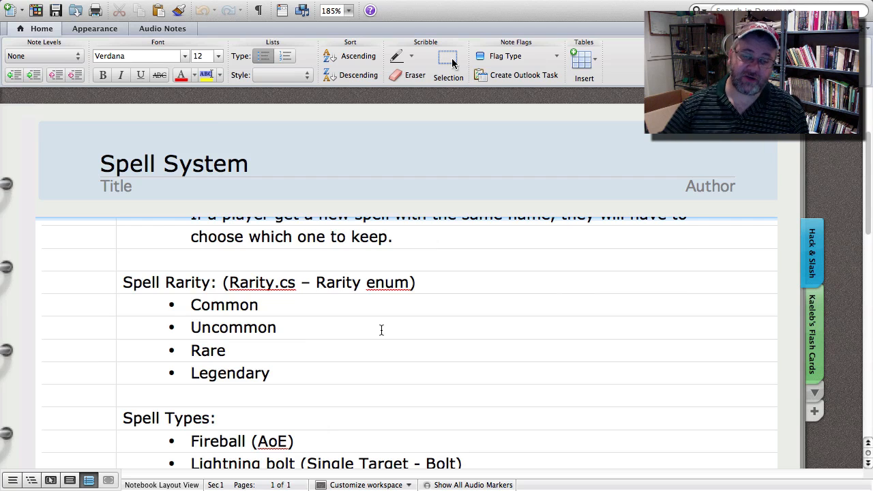
mouse_move(375, 324)
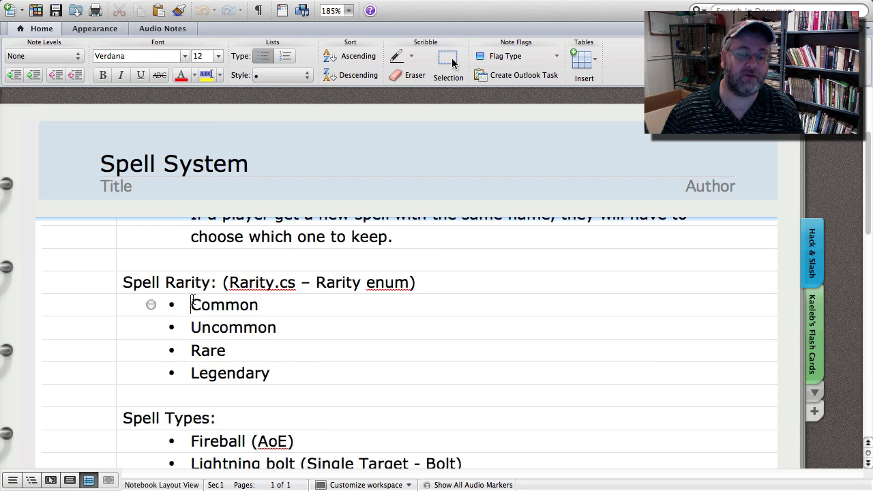
double_click(224, 306)
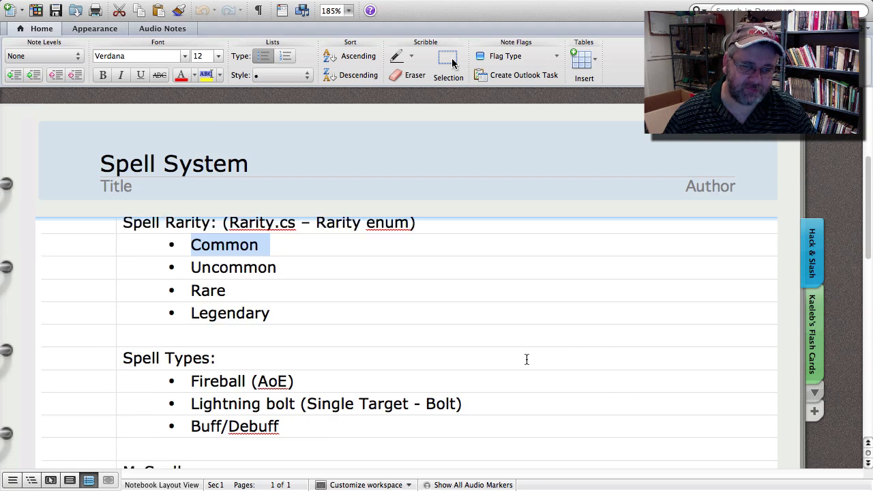
scroll(down, 3)
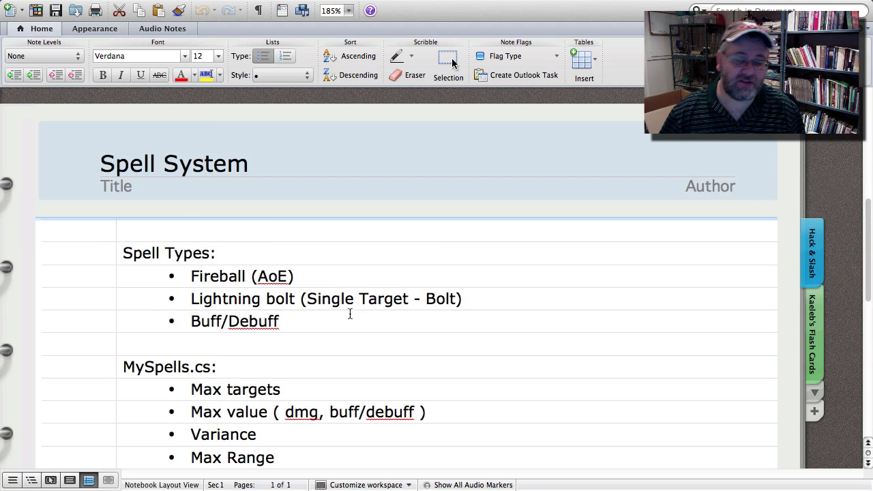
scroll(down, 3)
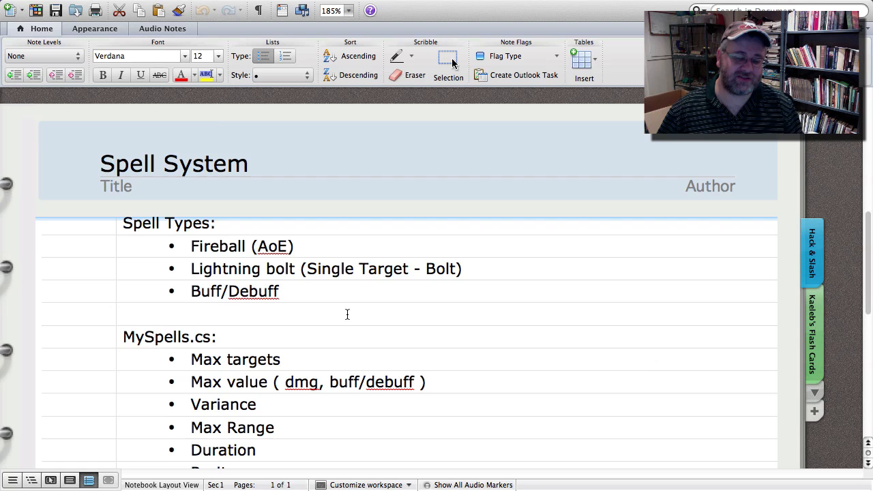
scroll(down, 3)
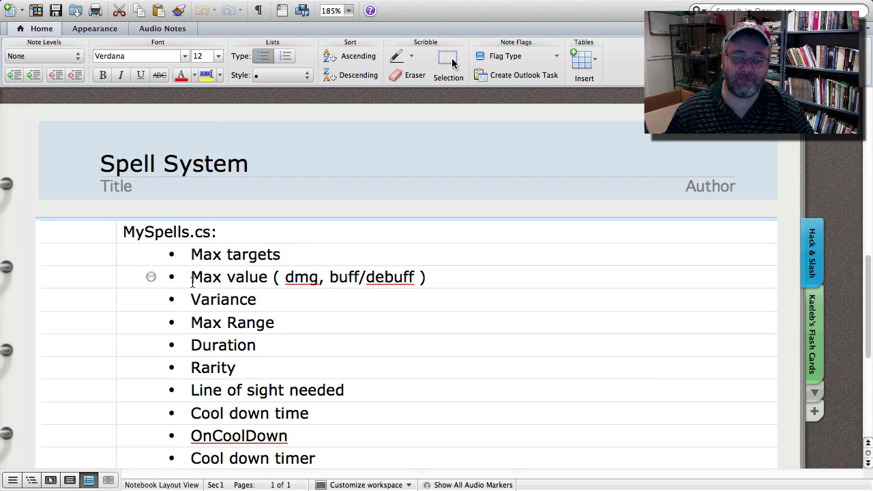
Review the Max value, Rarity and Line of sight needed bullets further down the notes.
drag(191, 277, 319, 277)
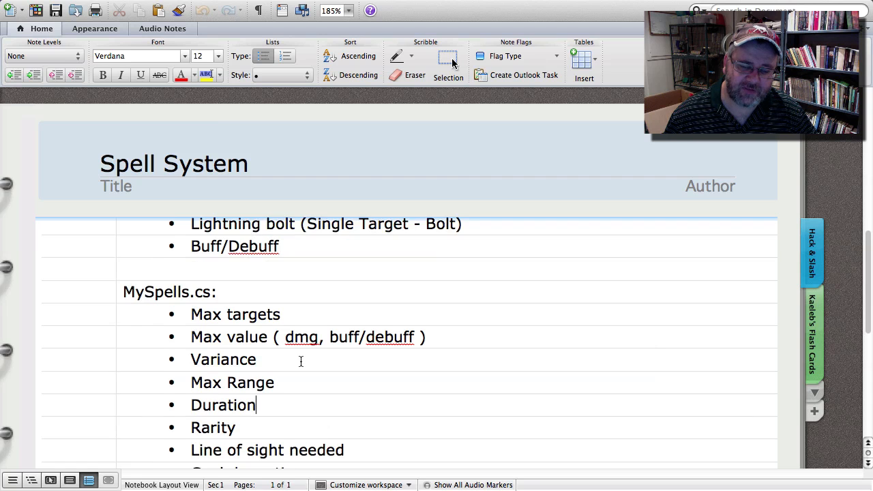
scroll(down, 3)
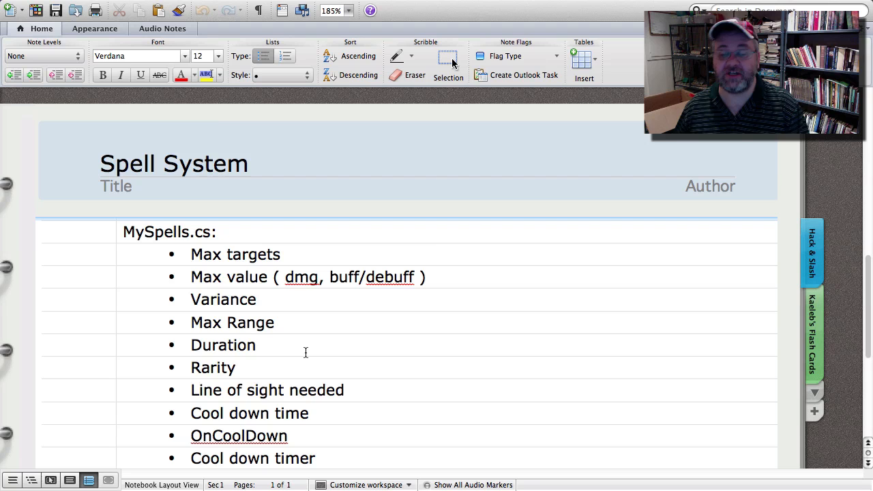
click(256, 345)
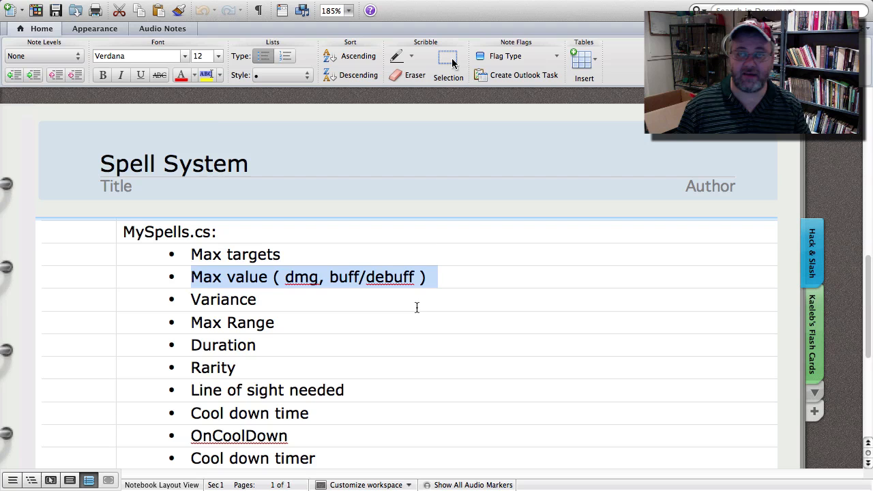
scroll(down, 3)
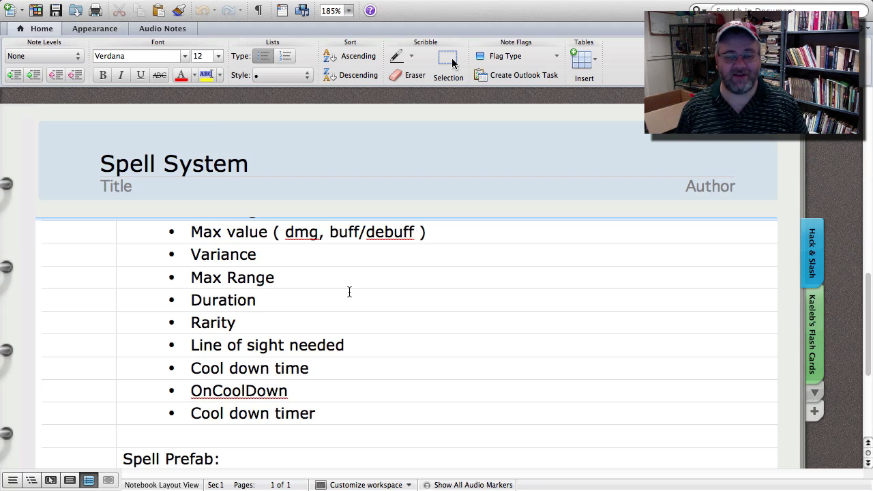
click(236, 321)
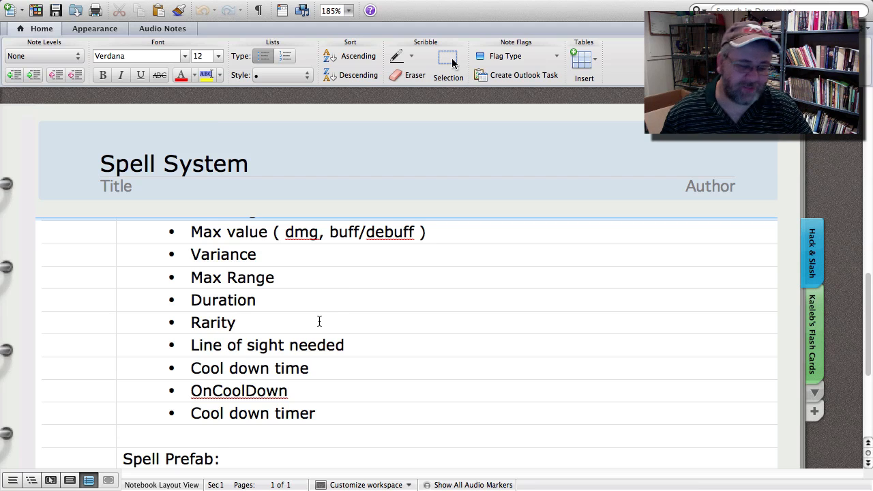
click(236, 322)
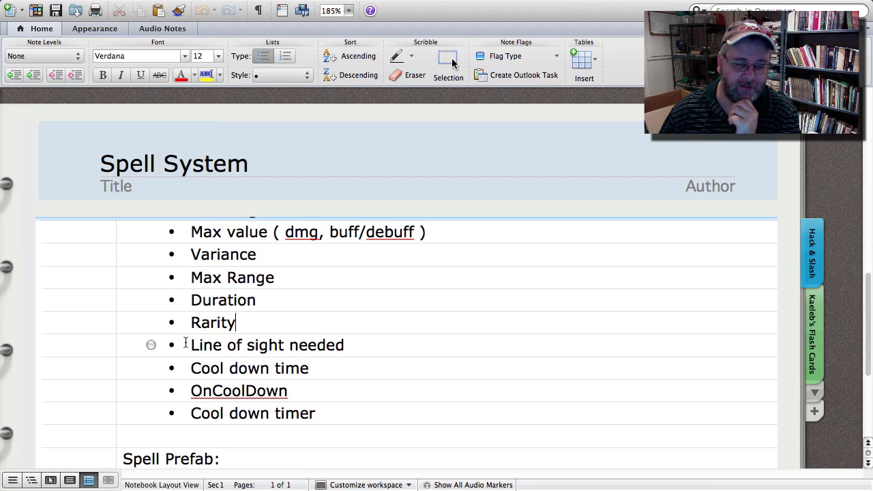
double_click(268, 343)
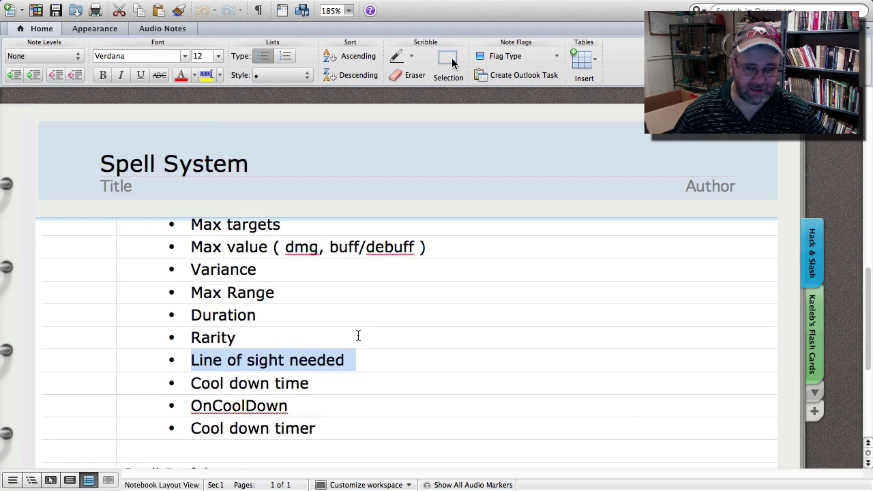
scroll(down, 3)
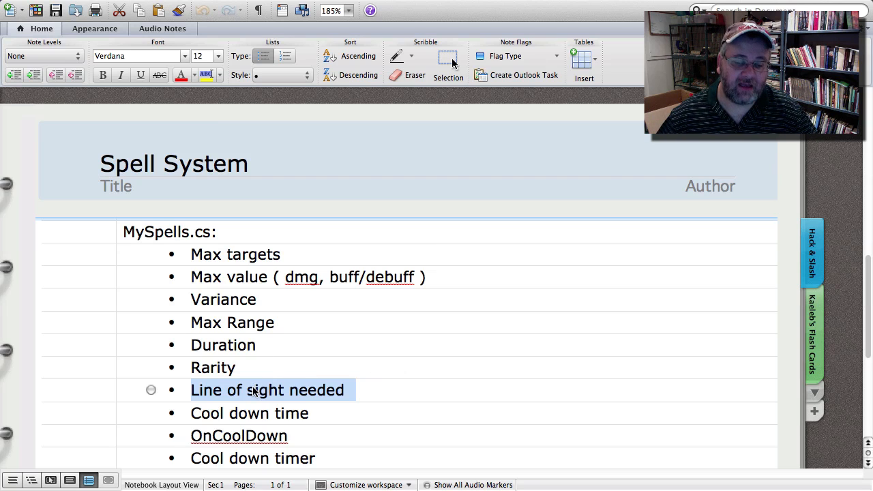
scroll(down, 3)
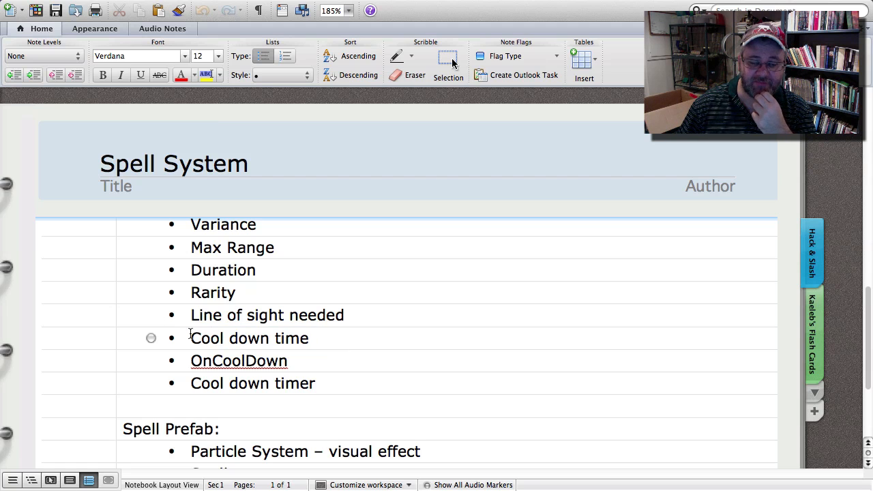
Start a new bullet after OnCoolDown in the MySpells.cs list and begin typing 'coo'.
click(308, 338)
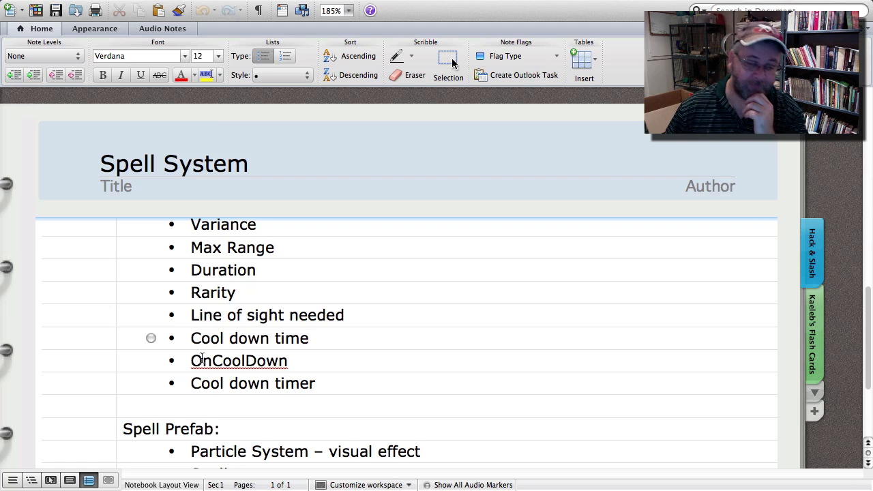
double_click(254, 382)
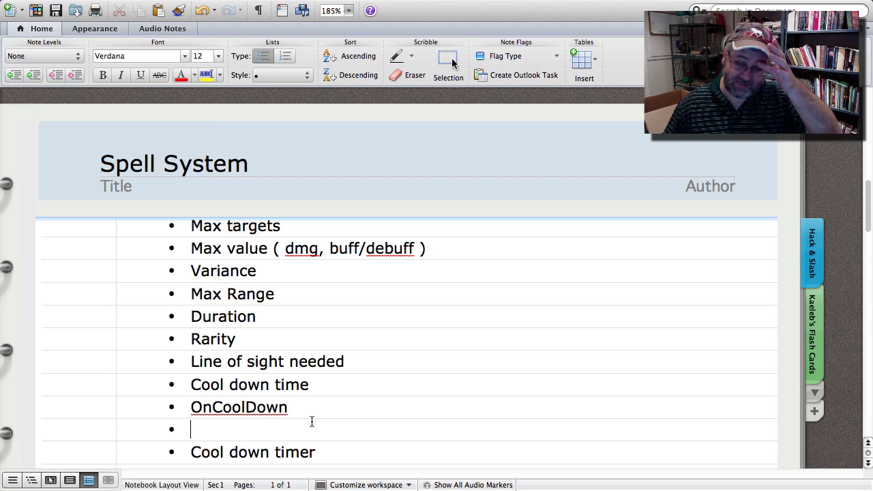
text(coo)
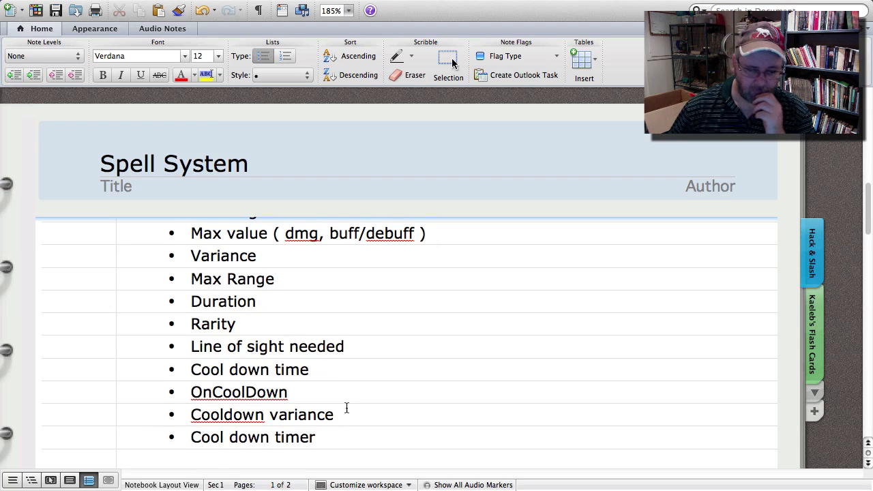
scroll(down, 3)
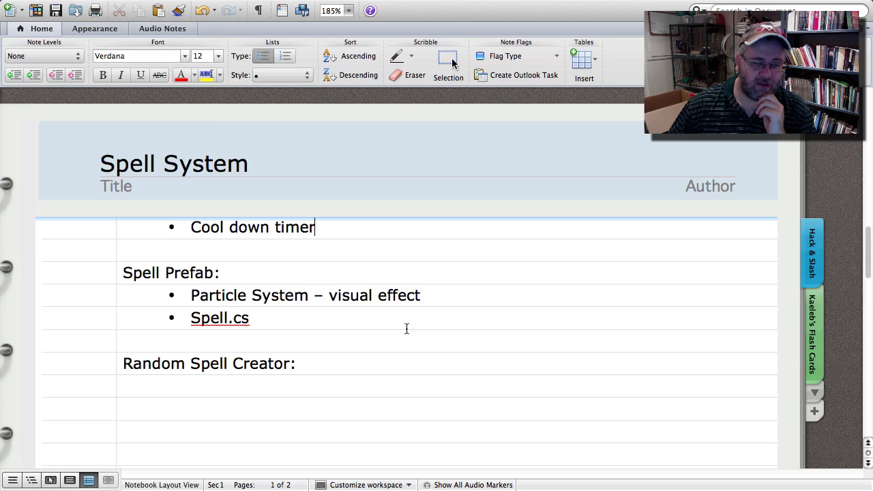
mouse_move(497, 237)
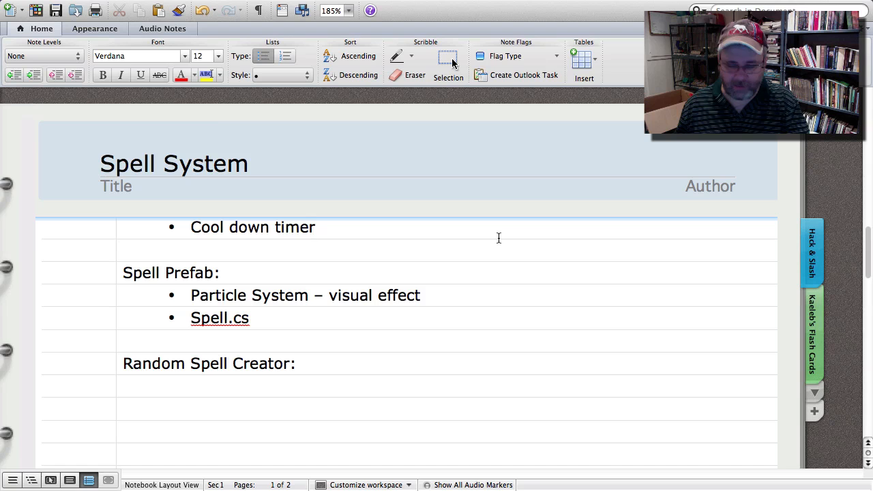
click(315, 227)
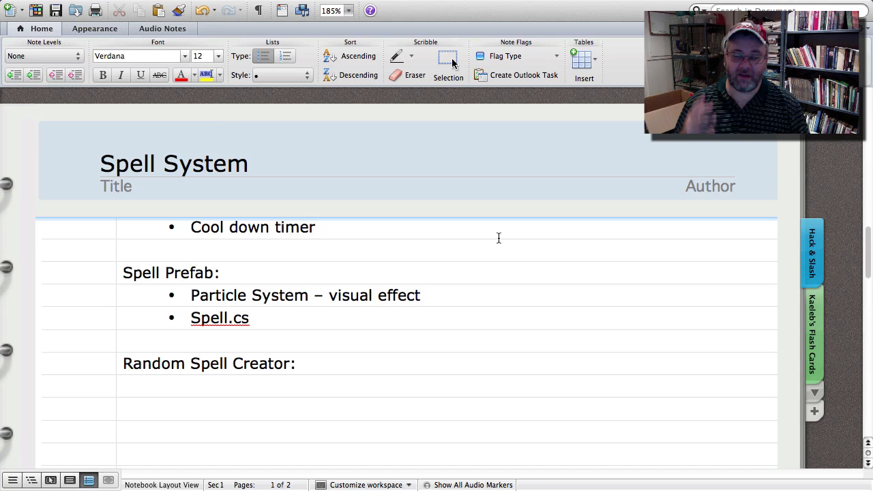
click(315, 227)
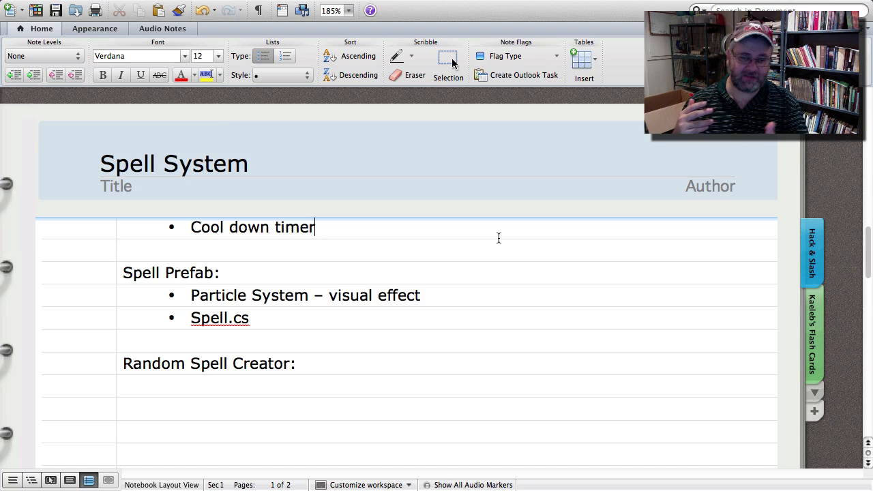